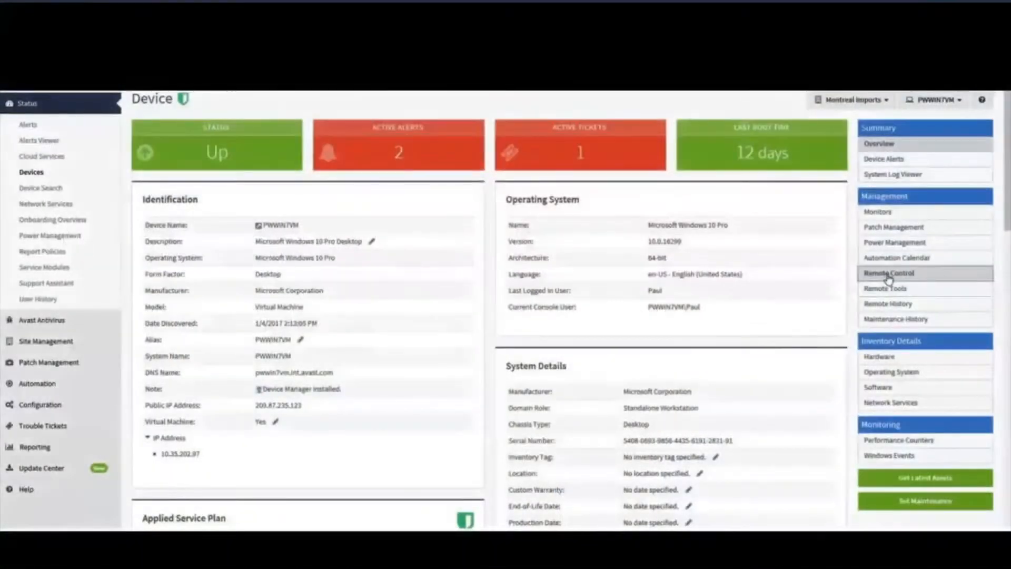
Step: Show the Premium Remote Control configuration for PWWIN7VM, with its remote IP and local application path
left_click(887, 273)
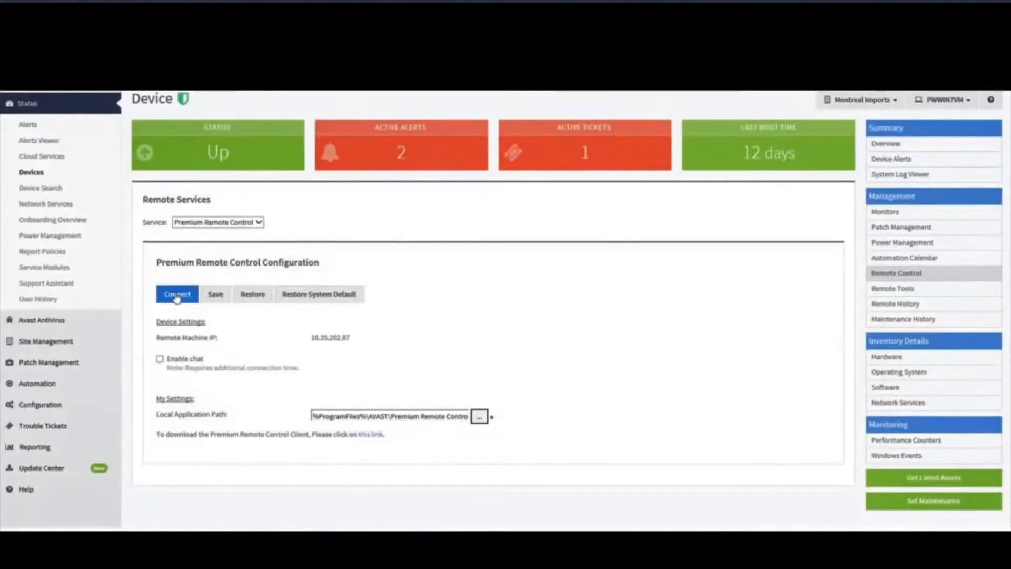
Step: Connect a remote session to PWWIN7VM and browse its Administrative Mode reboot options
left_click(177, 294)
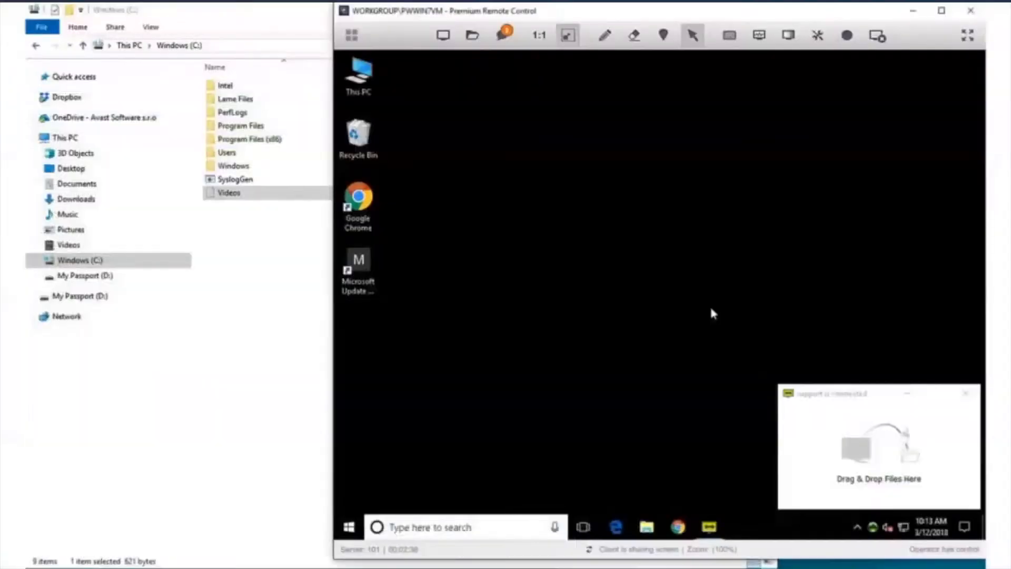
left_click(818, 35)
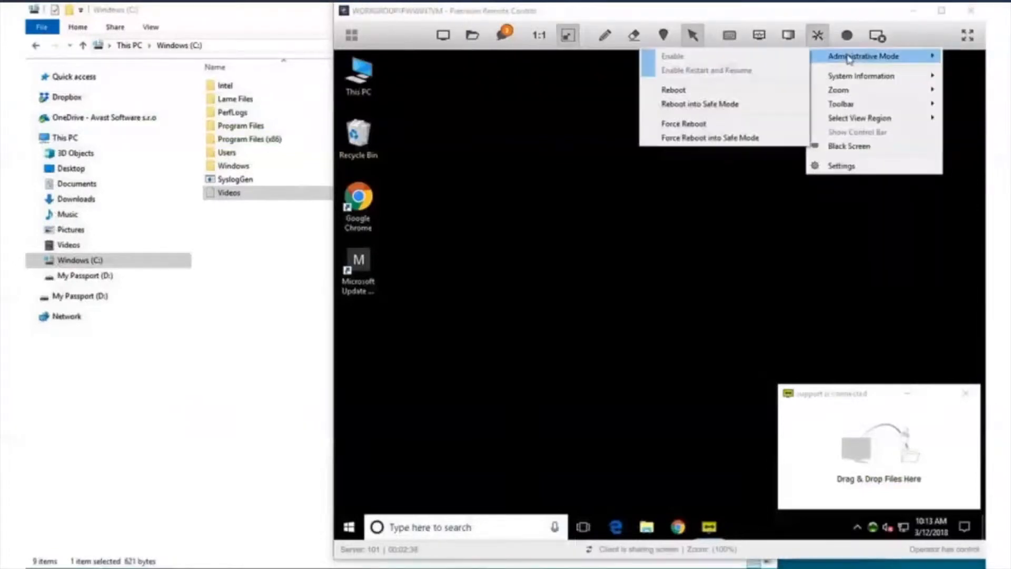
mouse_move(699, 105)
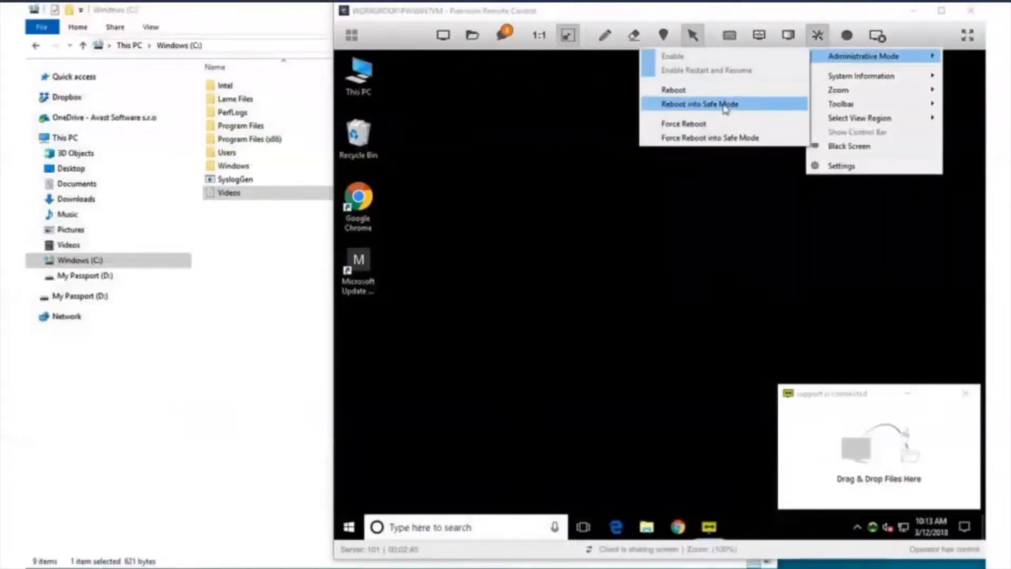
mouse_move(558, 242)
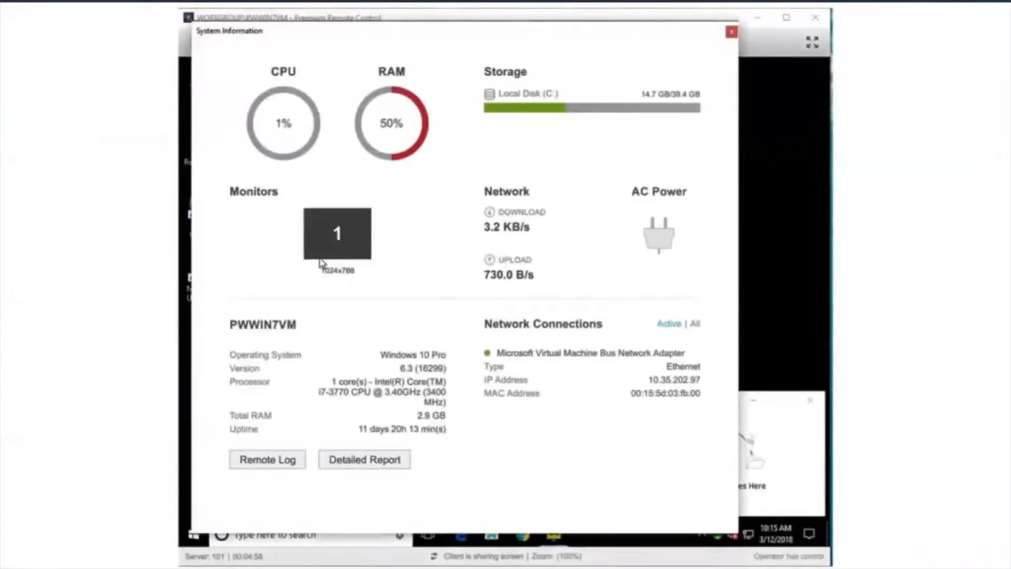
Step: Display the remote computer's system information: CPU, RAM, storage, network and operating system
left_click(731, 31)
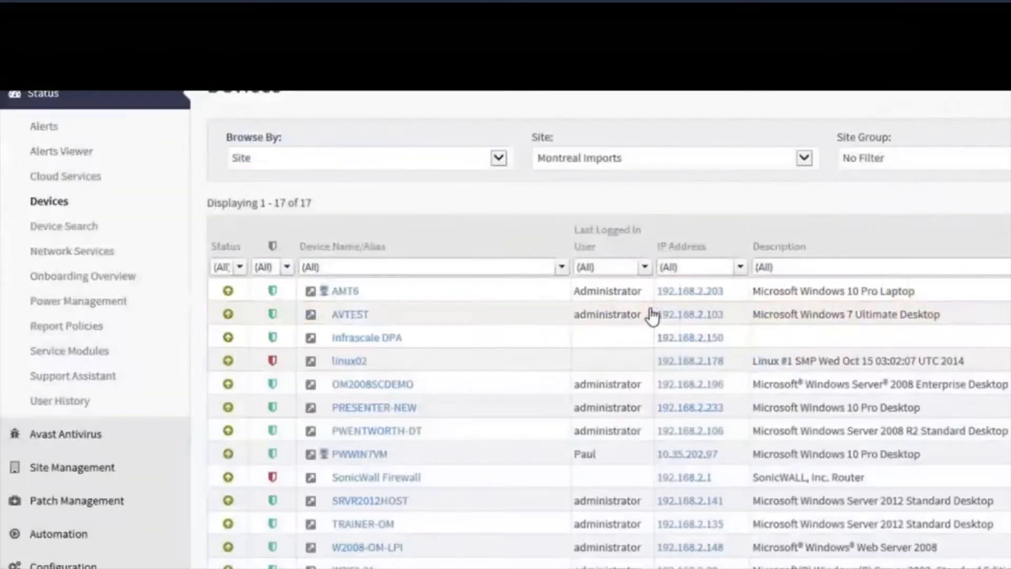
Step: Run the downloaded PrcOnDemand.exe client to start on-demand session 44597087
right_click(342, 291)
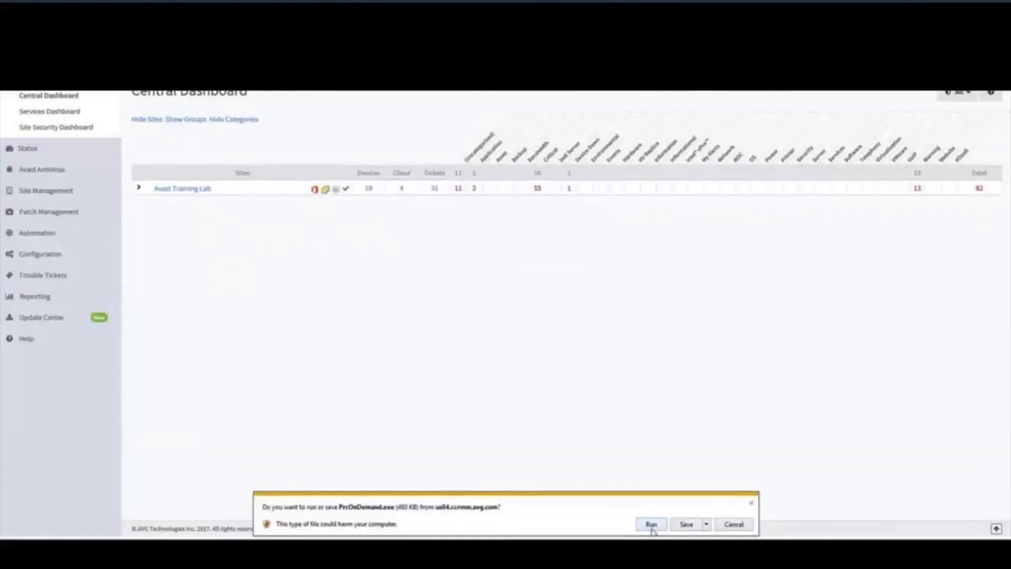
left_click(650, 523)
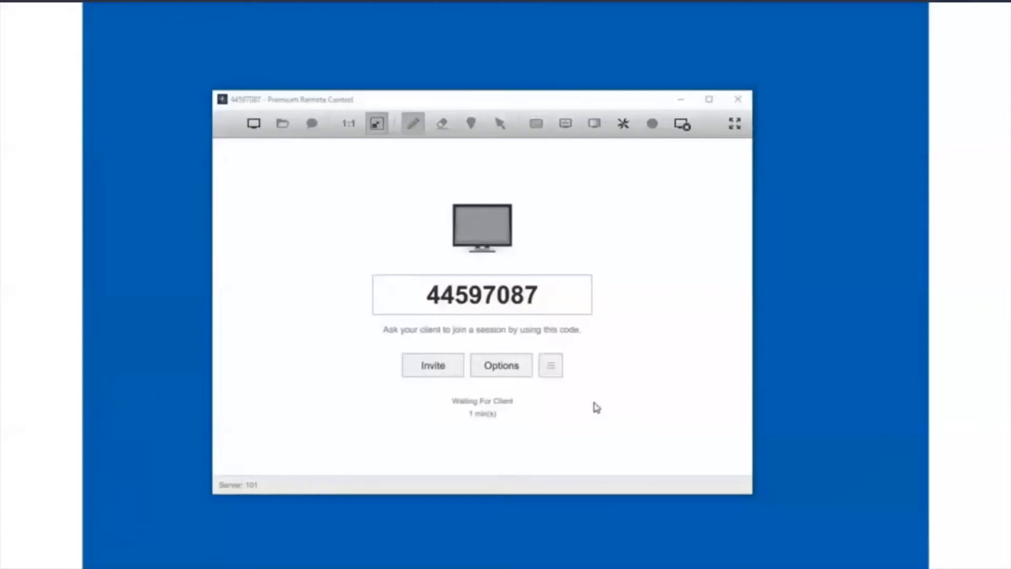
Step: Draft an Outlook email invitation containing the join link for session 44597087
left_click(432, 365)
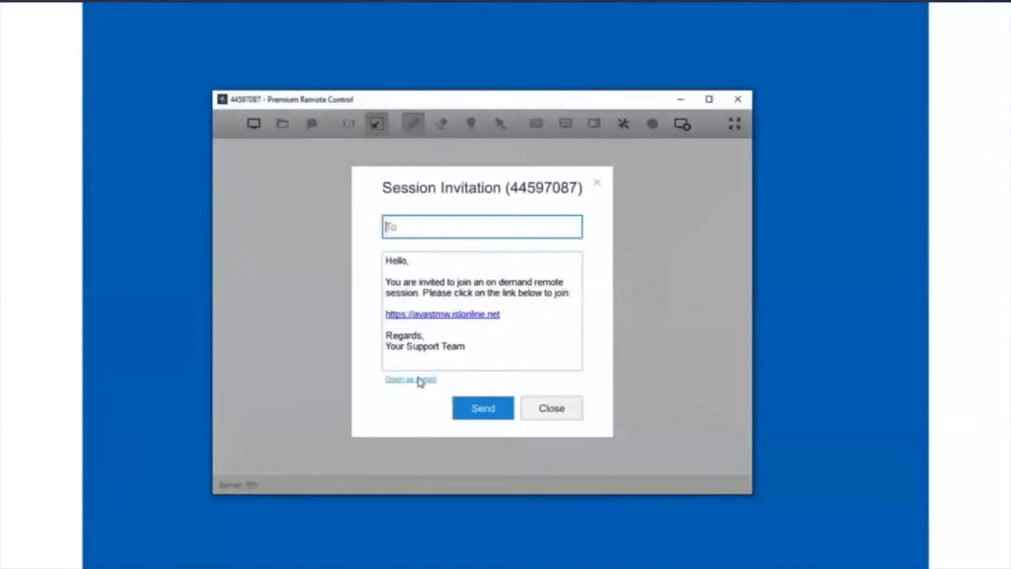
left_click(410, 379)
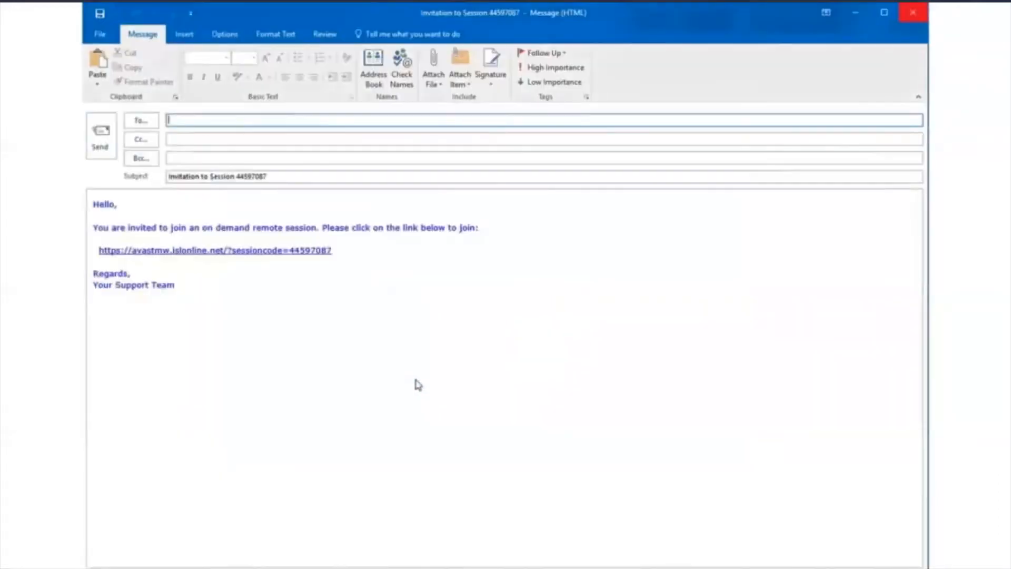